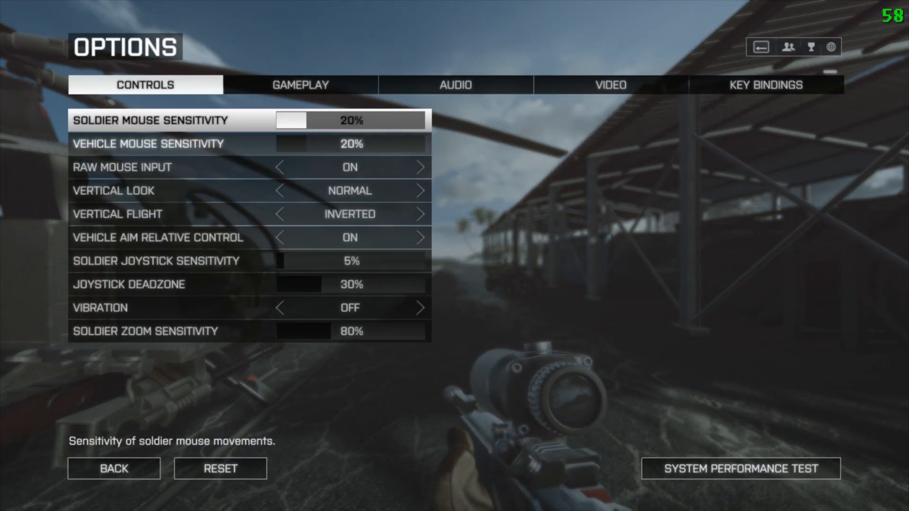
# Show the VIDEO tab in Battlefield 4's Options, then resume play on the snowy map.
pyautogui.click(611, 85)
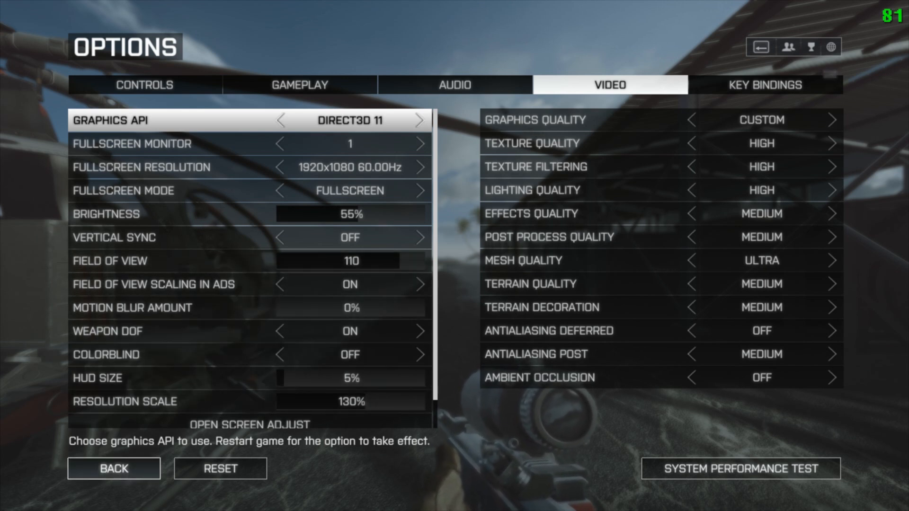
pyautogui.click(112, 469)
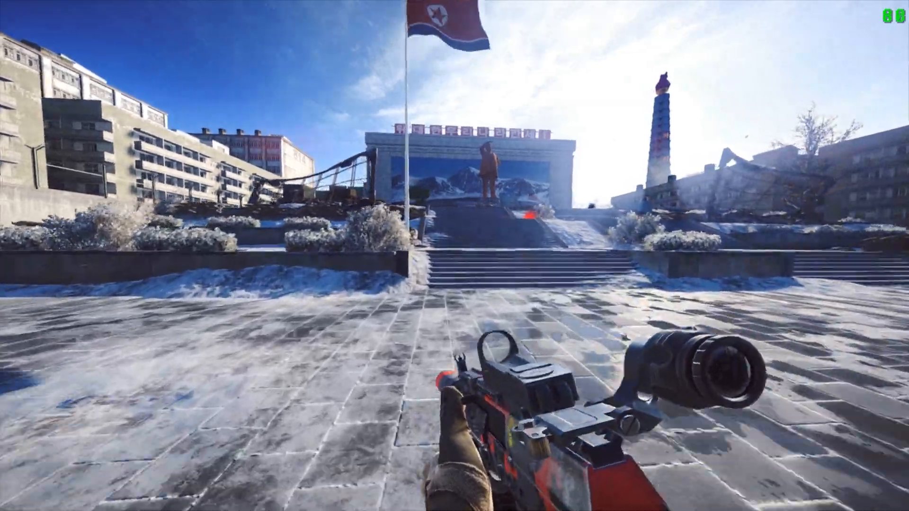
pyautogui.moveTo(455, 256)
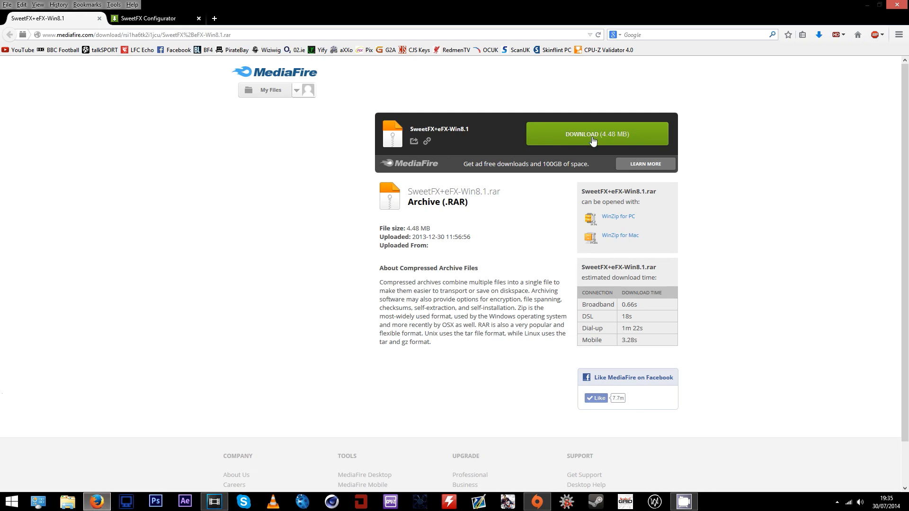
# Save SweetFX+eFX-Win8.1.rar from MediaFire to disk, then open File Explorer on This PC.
pyautogui.click(592, 134)
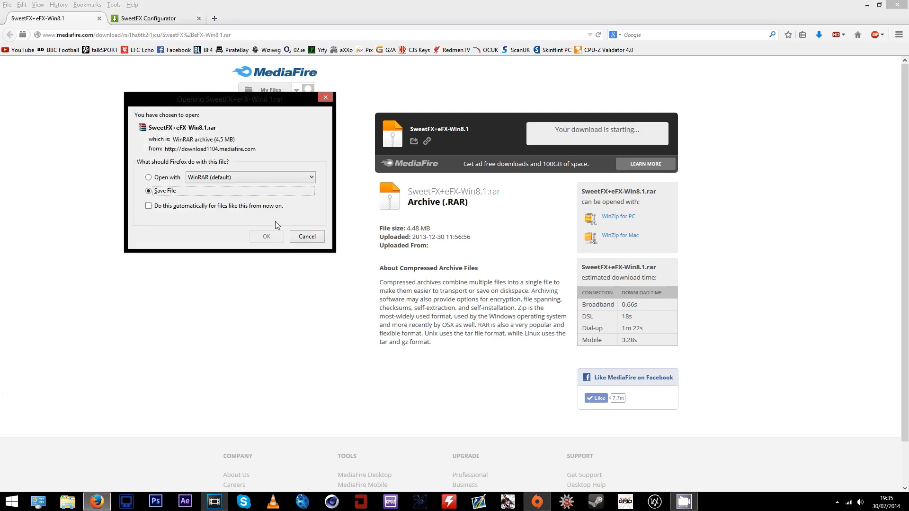
pyautogui.click(266, 236)
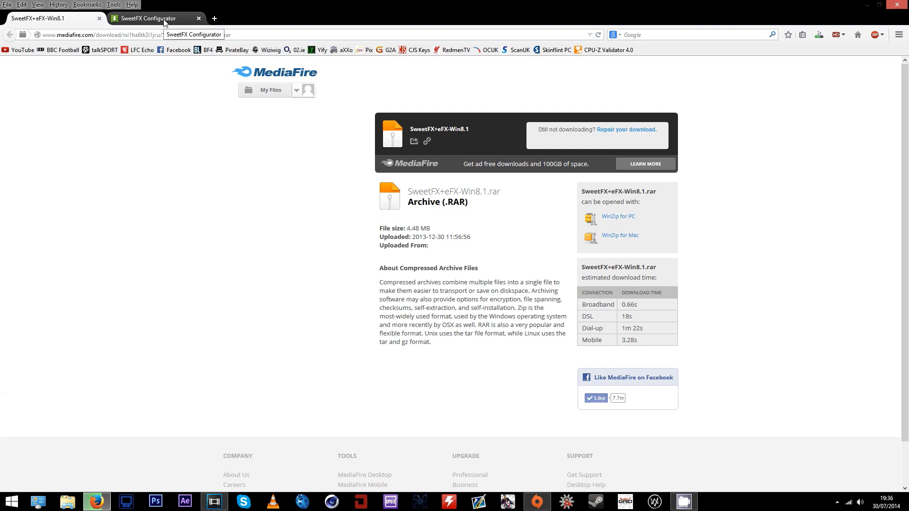
pyautogui.click(610, 135)
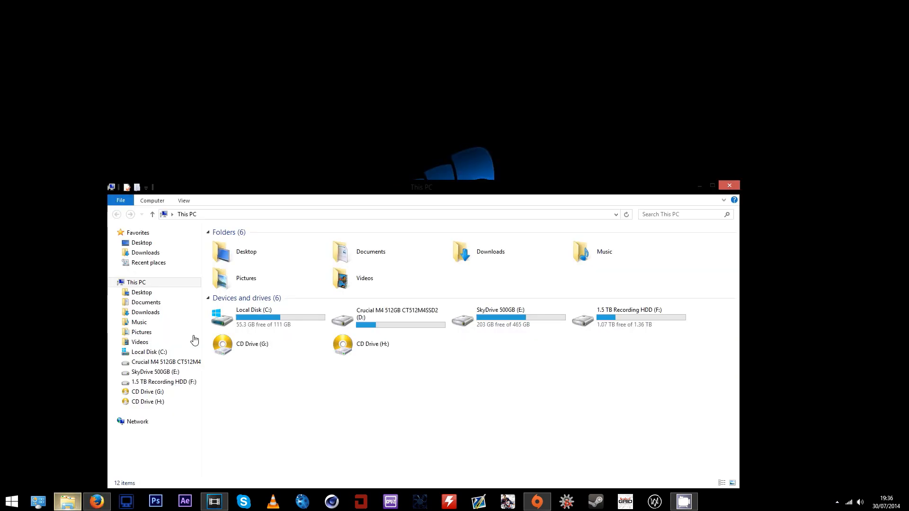
# Extract the SweetFX+eFX-Win8.1 archive in the Downloads folder.
pyautogui.click(145, 252)
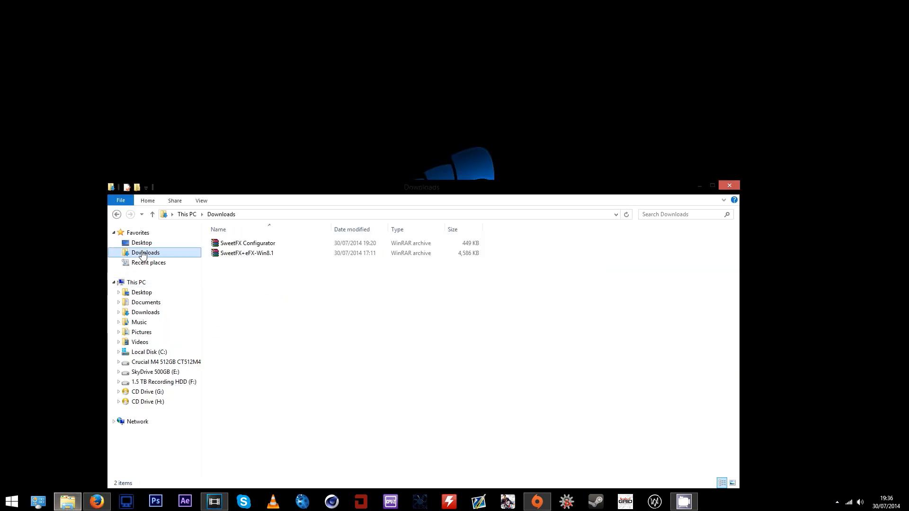
pyautogui.rightClick(247, 253)
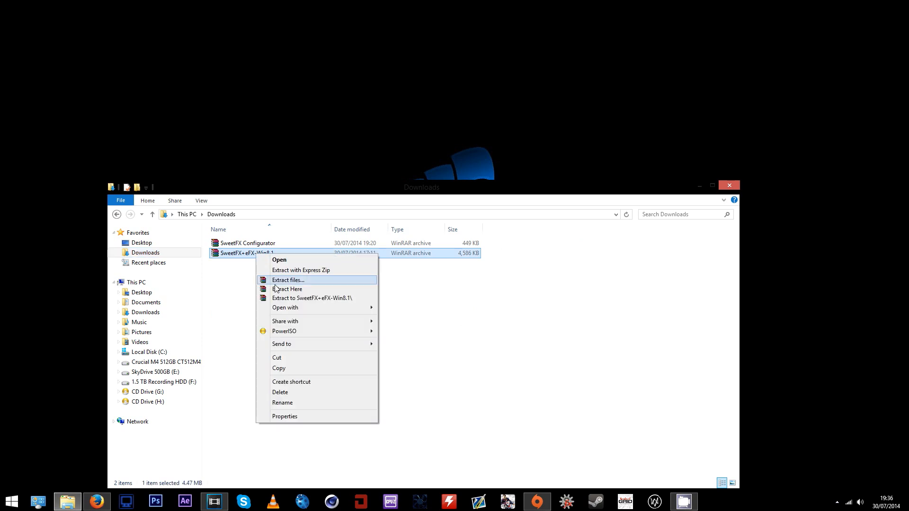
pyautogui.click(287, 289)
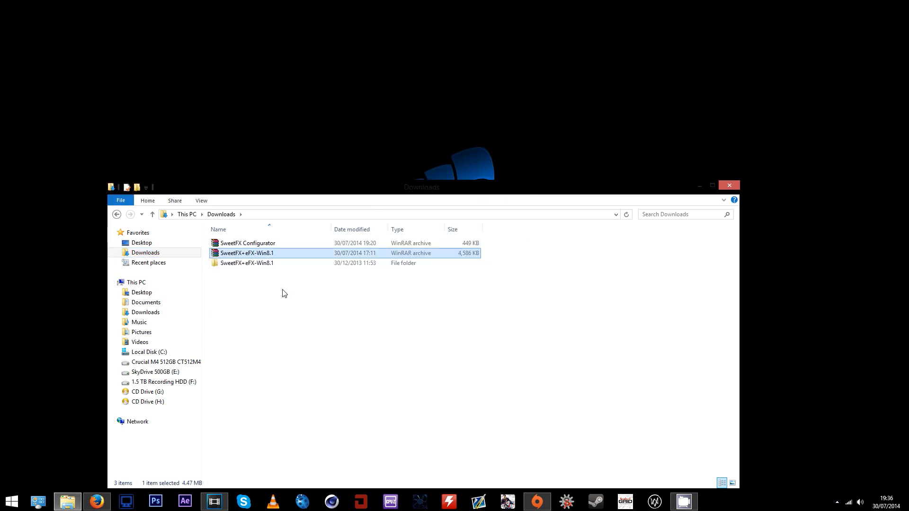
# Copy all files from the extracted For Windows 8.1-x64 folder.
pyautogui.doubleClick(247, 263)
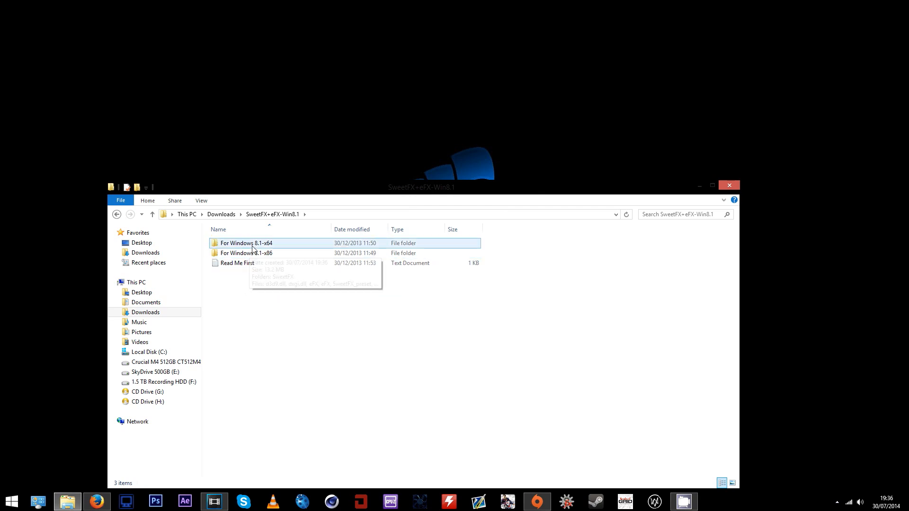
pyautogui.doubleClick(247, 243)
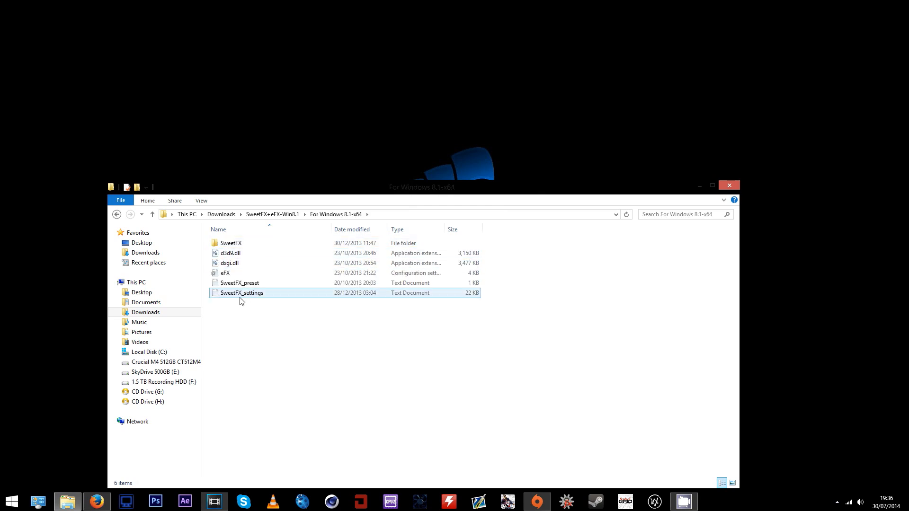
pyautogui.press('ctrl+a')
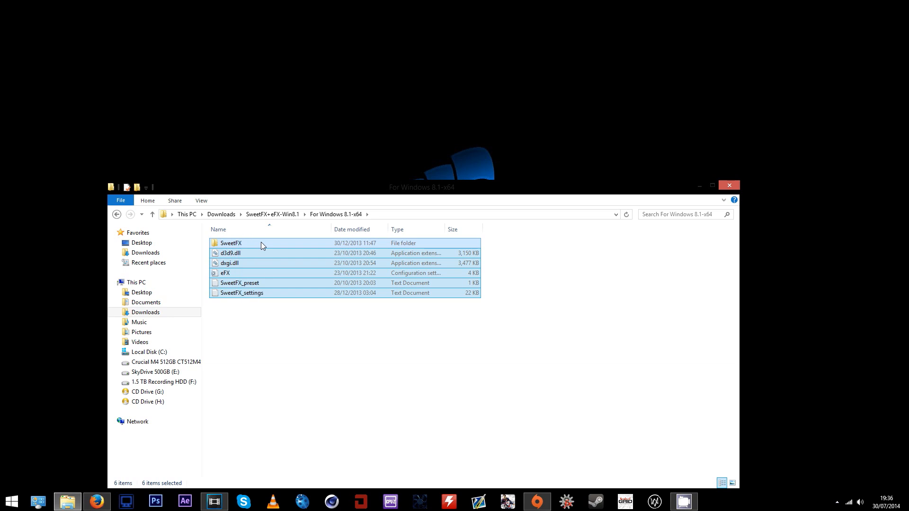
pyautogui.rightClick(262, 243)
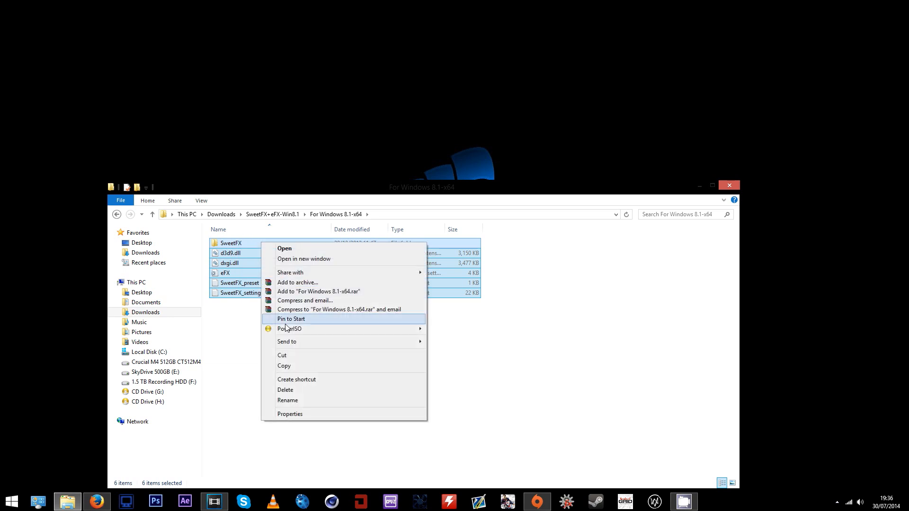
pyautogui.moveTo(298, 369)
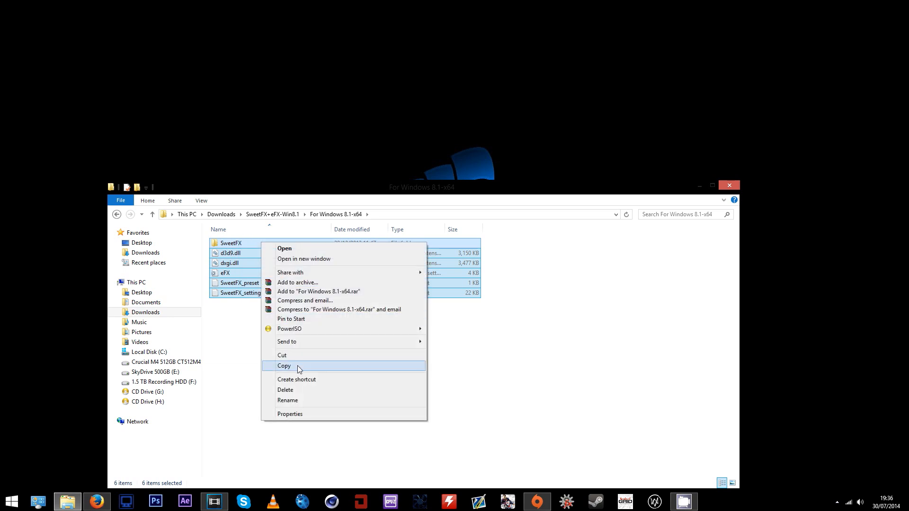
pyautogui.click(284, 366)
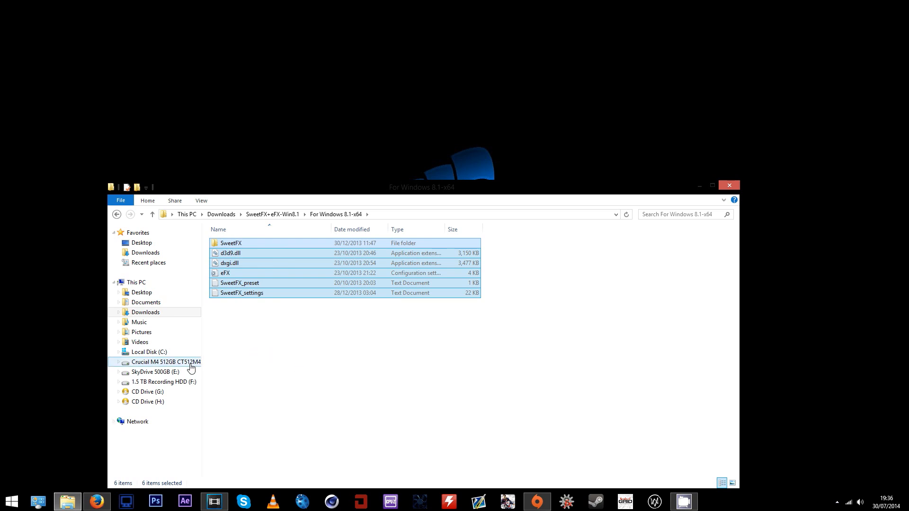
# Go to F: > Origin Games > Battlefield 4.
pyautogui.click(161, 382)
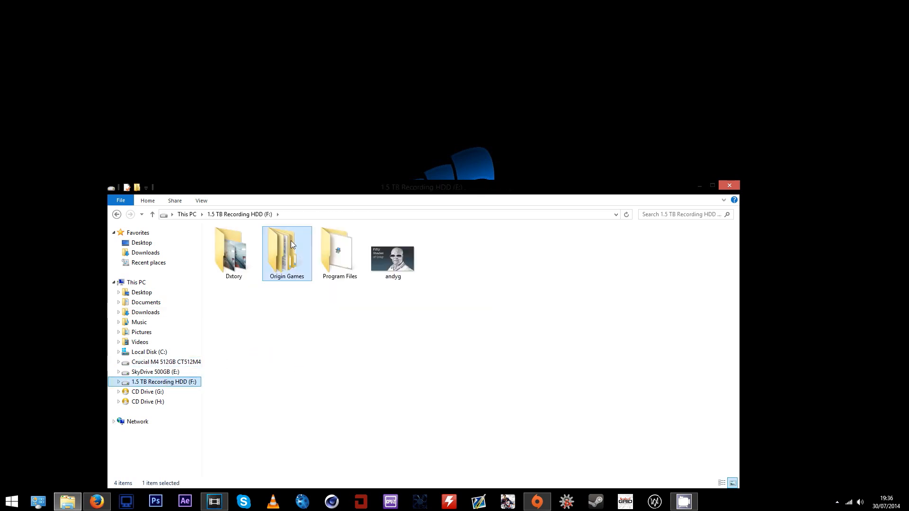
pyautogui.doubleClick(286, 252)
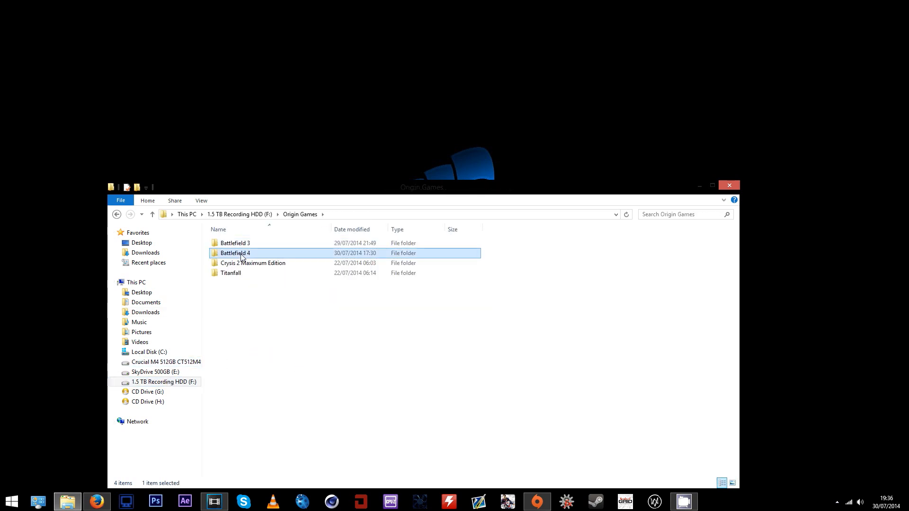
pyautogui.doubleClick(235, 253)
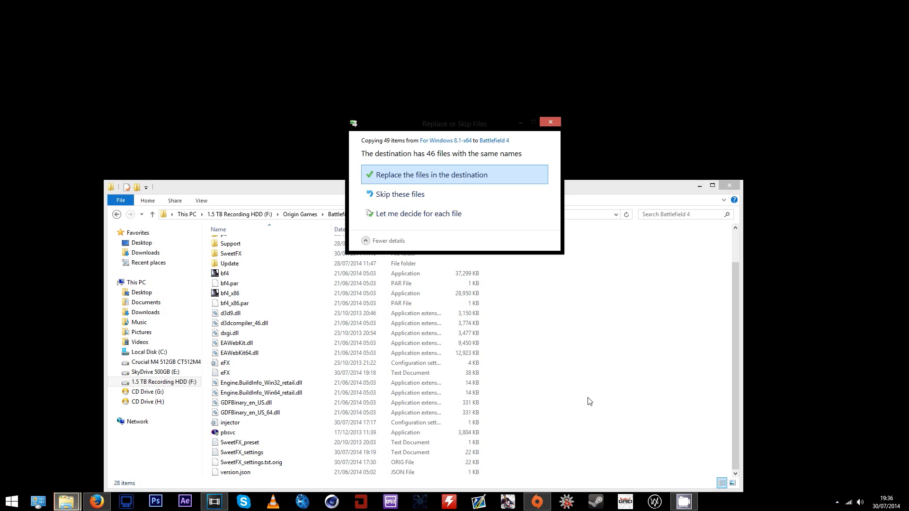
pyautogui.moveTo(425, 180)
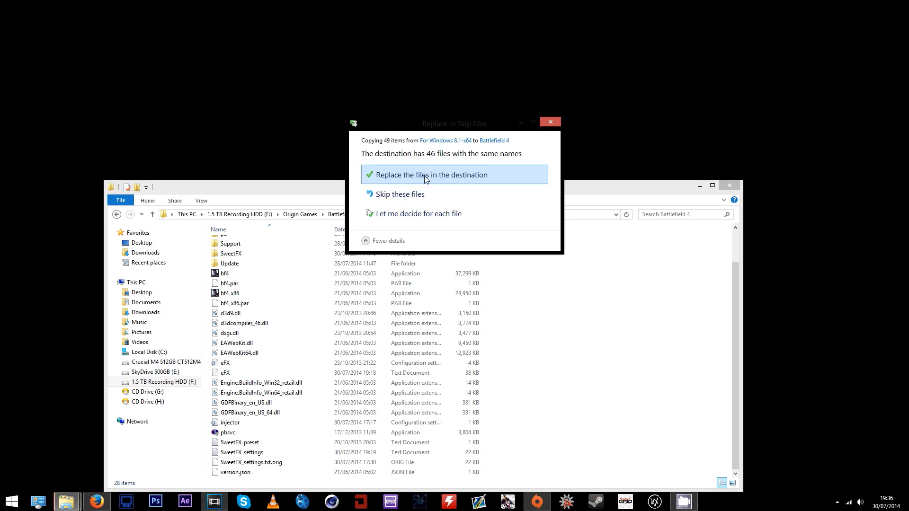
pyautogui.moveTo(404, 208)
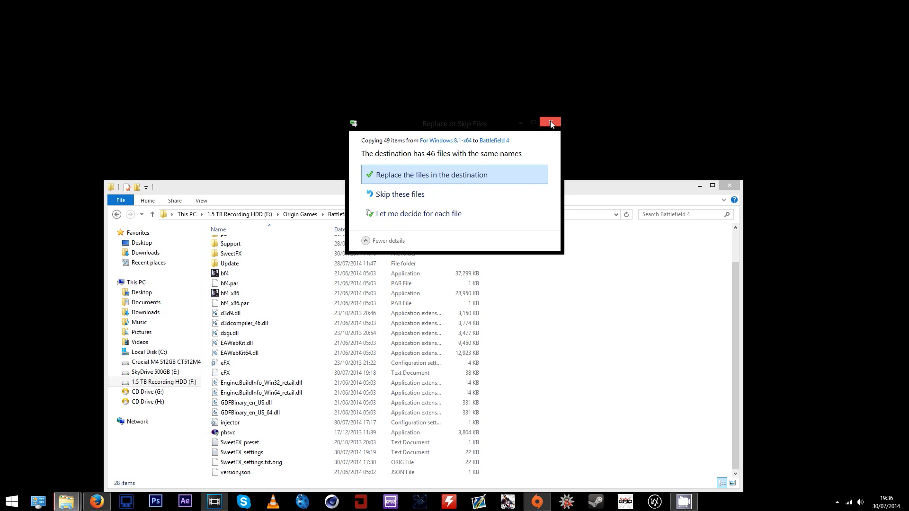
pyautogui.moveTo(551, 123)
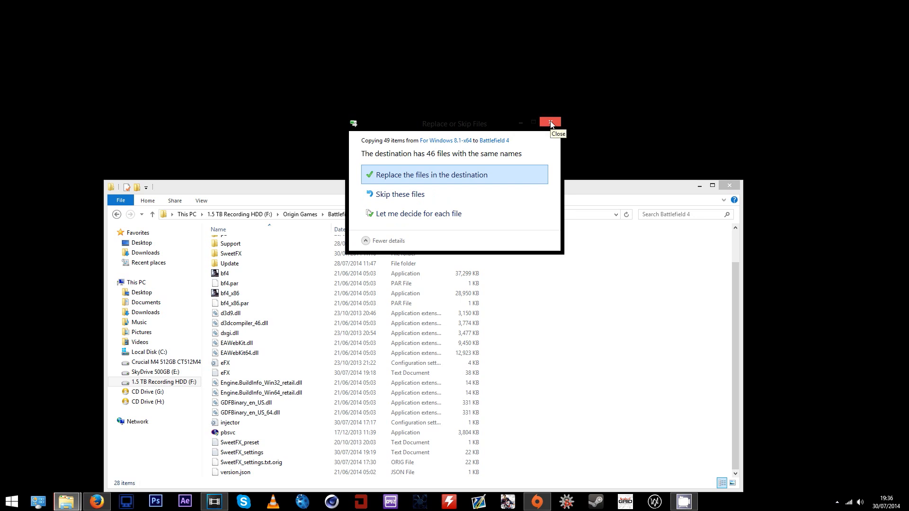
# Dismiss the Replace or Skip Files prompt for the 46 duplicate files.
pyautogui.click(550, 122)
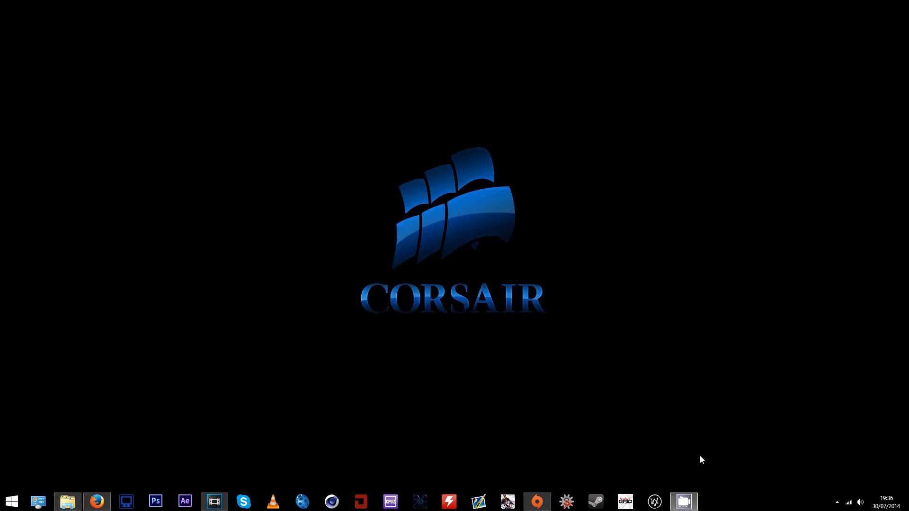
# Open File Explorer and launch SweetFX Configurator from its Downloads folder.
pyautogui.click(69, 502)
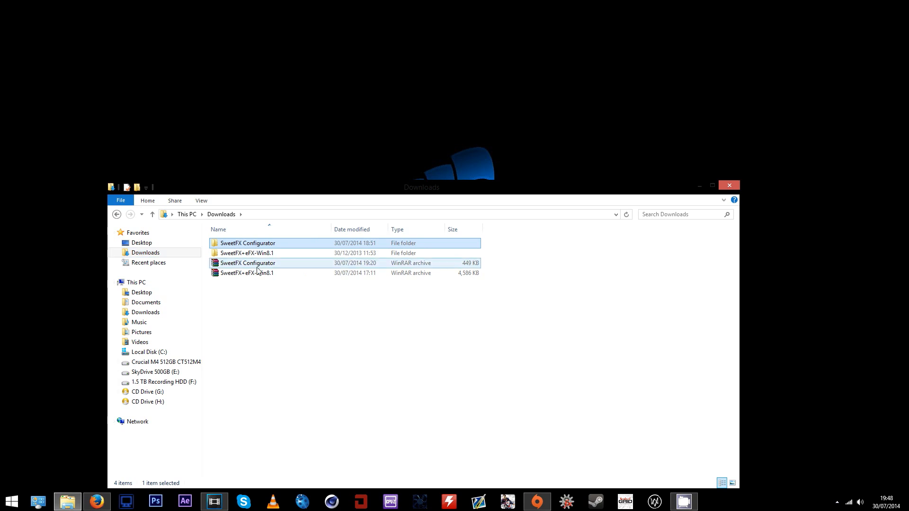
pyautogui.click(252, 243)
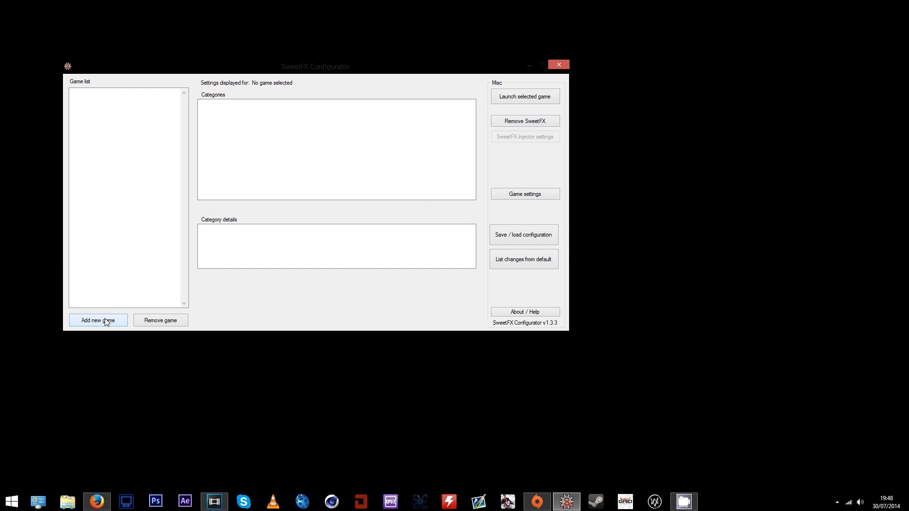
# Add Battlefield 4 from bf4.exe, select it, and view its Injector settings.
pyautogui.click(98, 320)
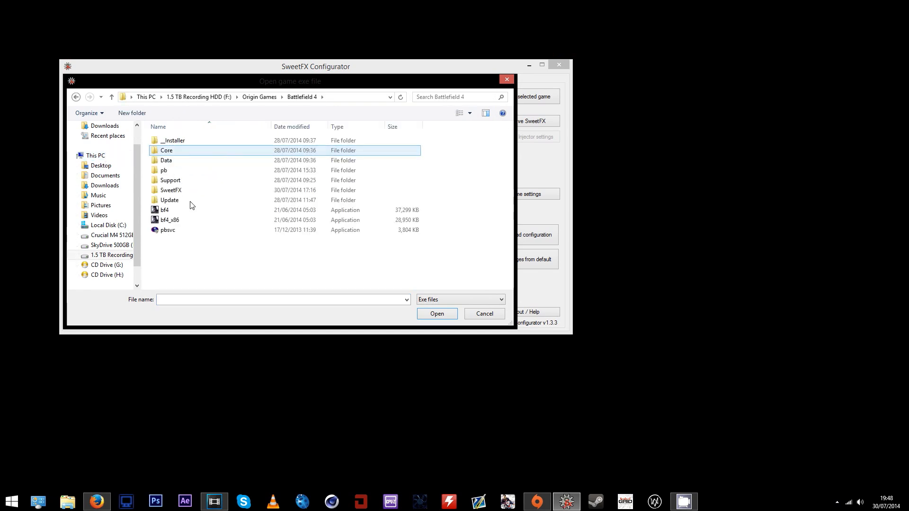
pyautogui.click(165, 209)
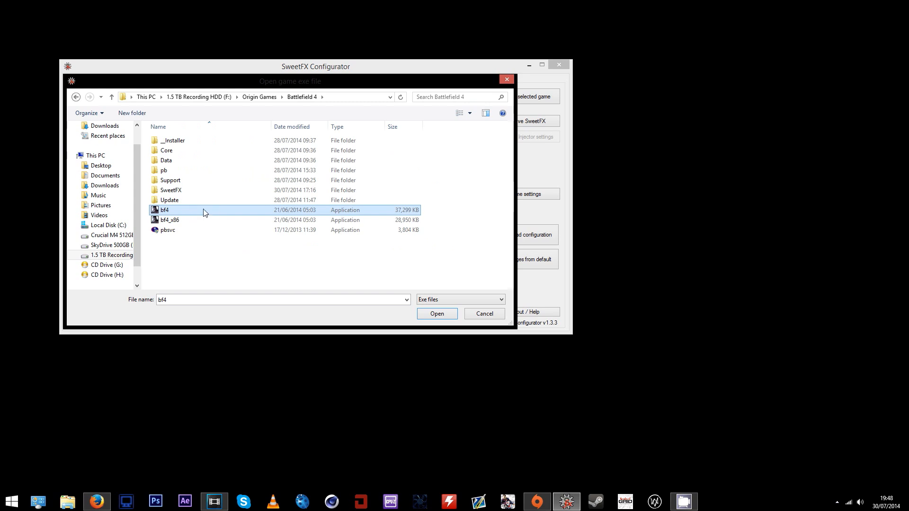
pyautogui.click(437, 314)
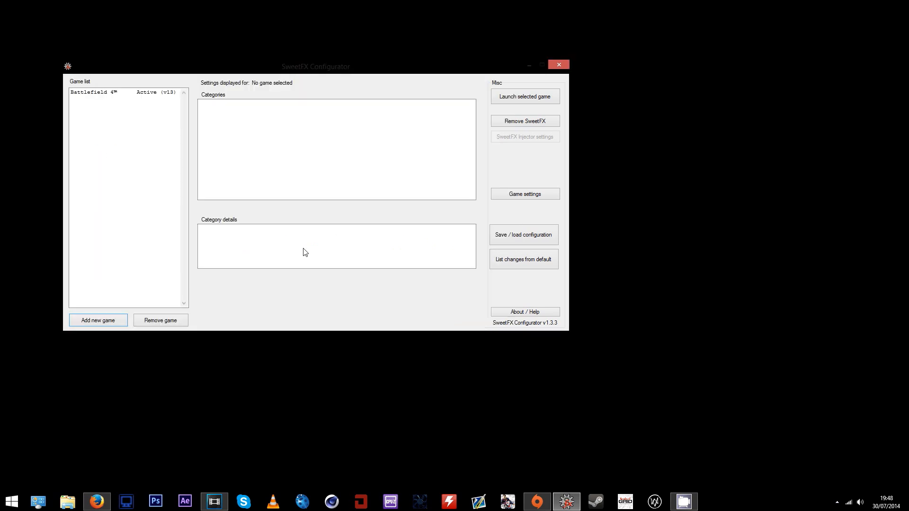
pyautogui.click(95, 92)
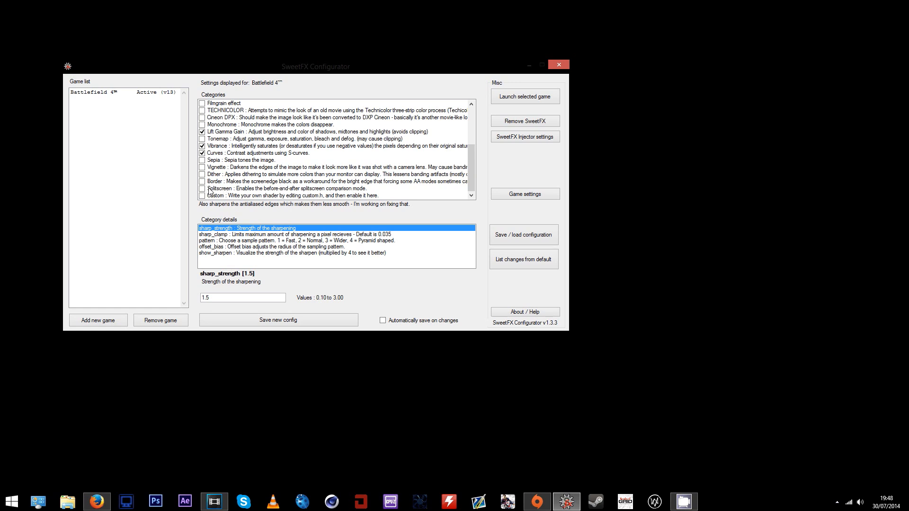
pyautogui.click(525, 136)
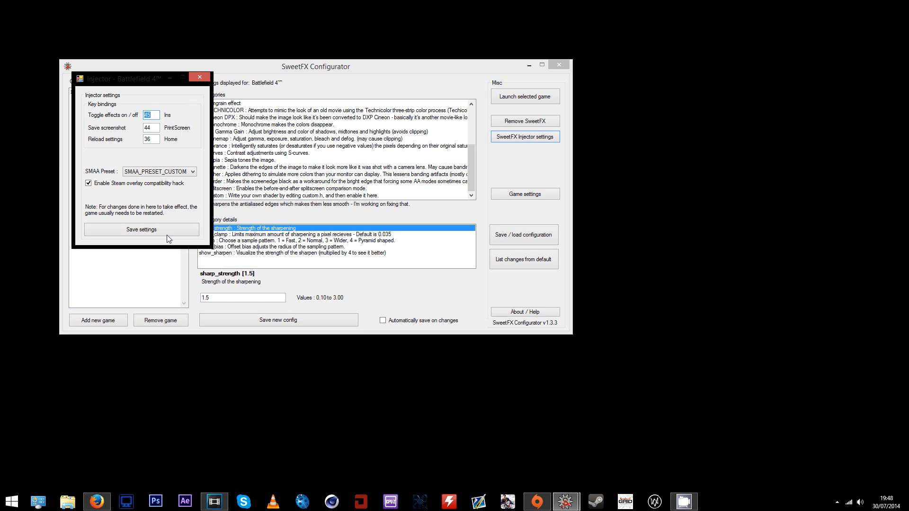
# Save Battlefield 4's injector key bindings, review and close its presets, then uncheck Curves.
pyautogui.click(141, 229)
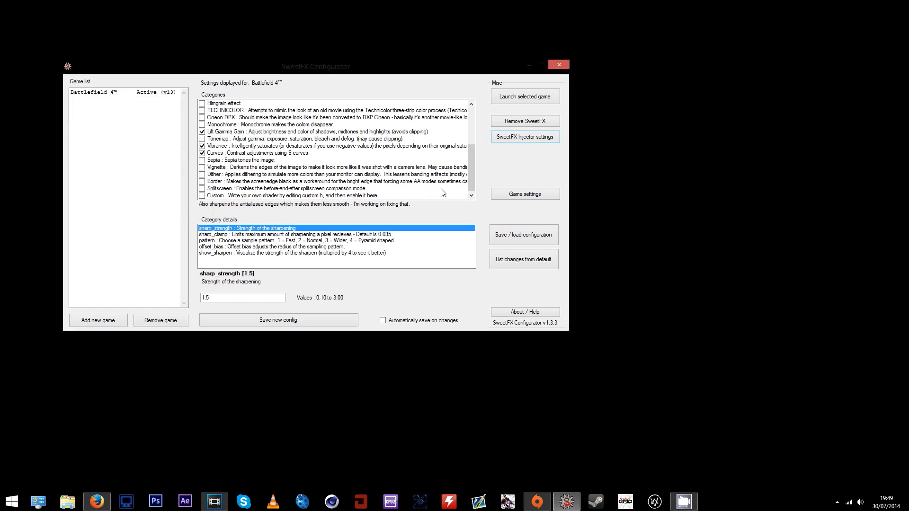
pyautogui.click(525, 234)
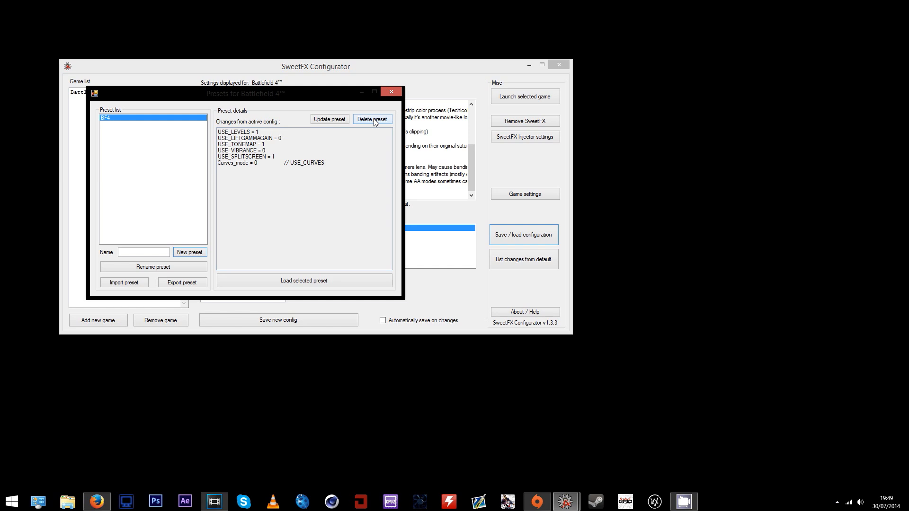
pyautogui.click(182, 282)
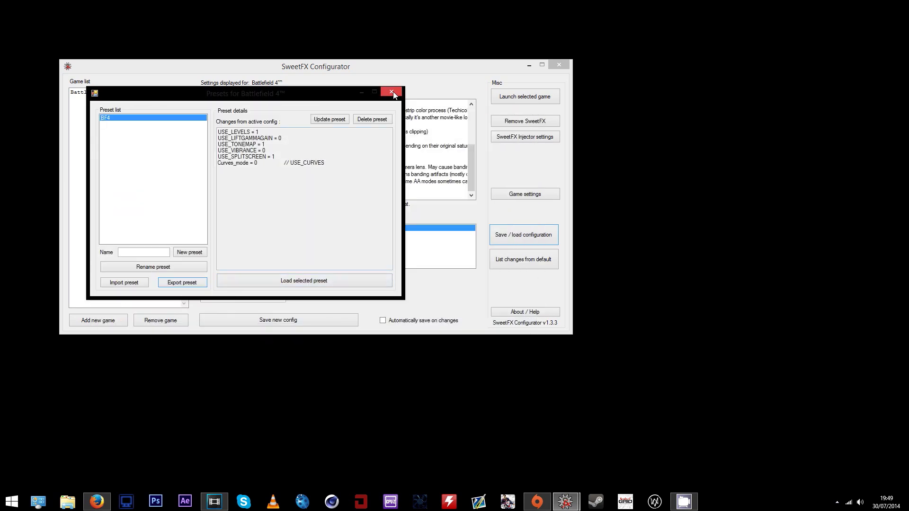
pyautogui.click(391, 91)
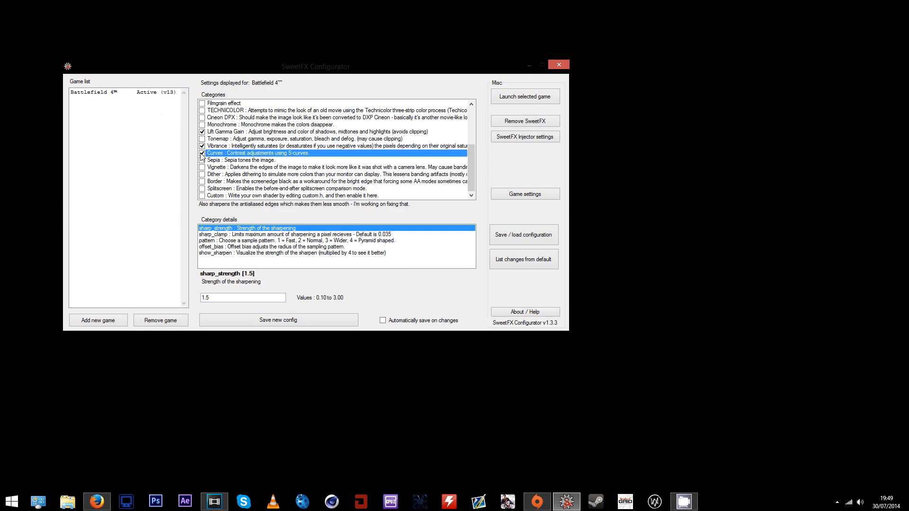
pyautogui.click(202, 153)
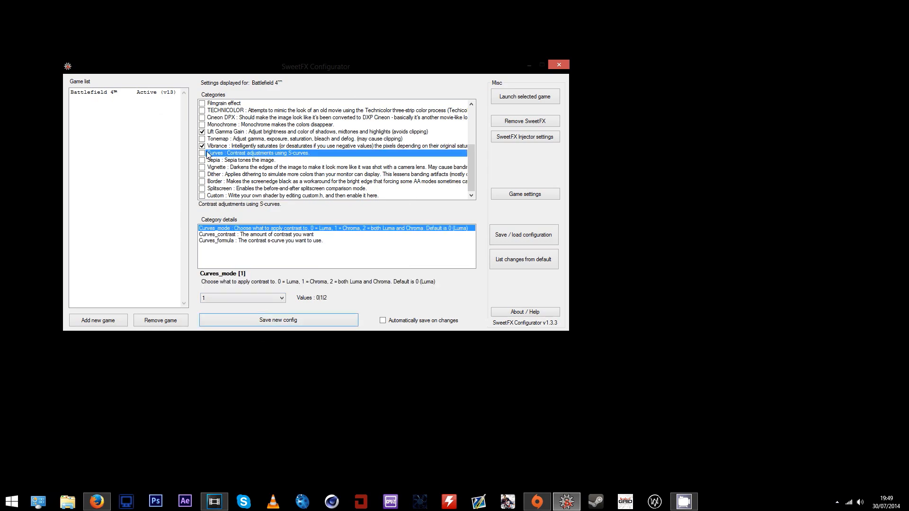